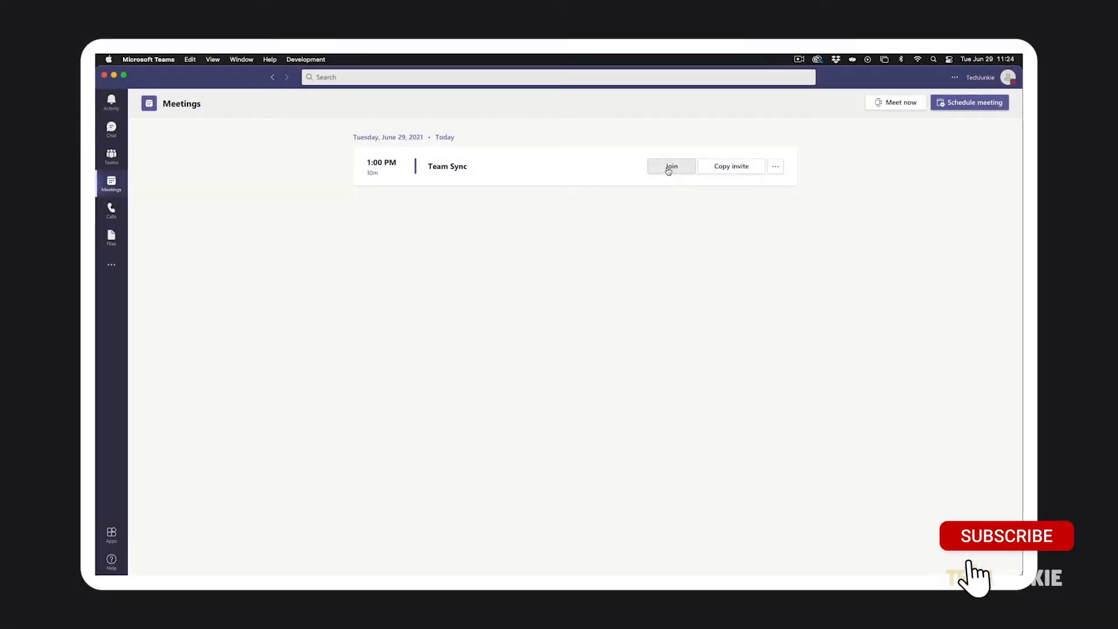
Begin joining Team Sync with the camera on and show the background filter options
click(671, 167)
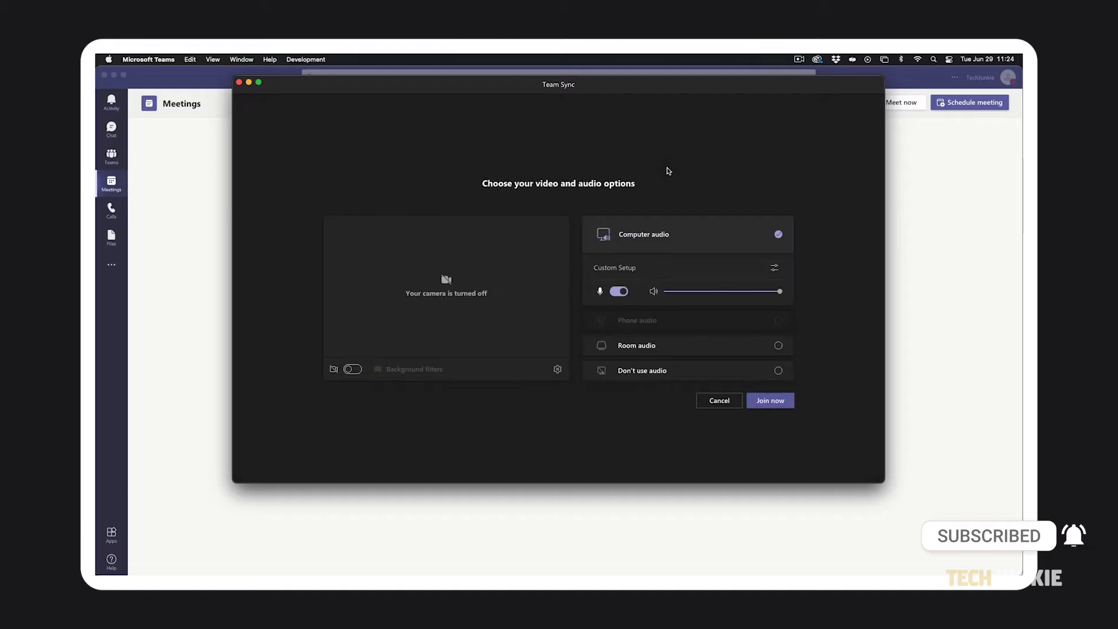
mouse_move(463, 290)
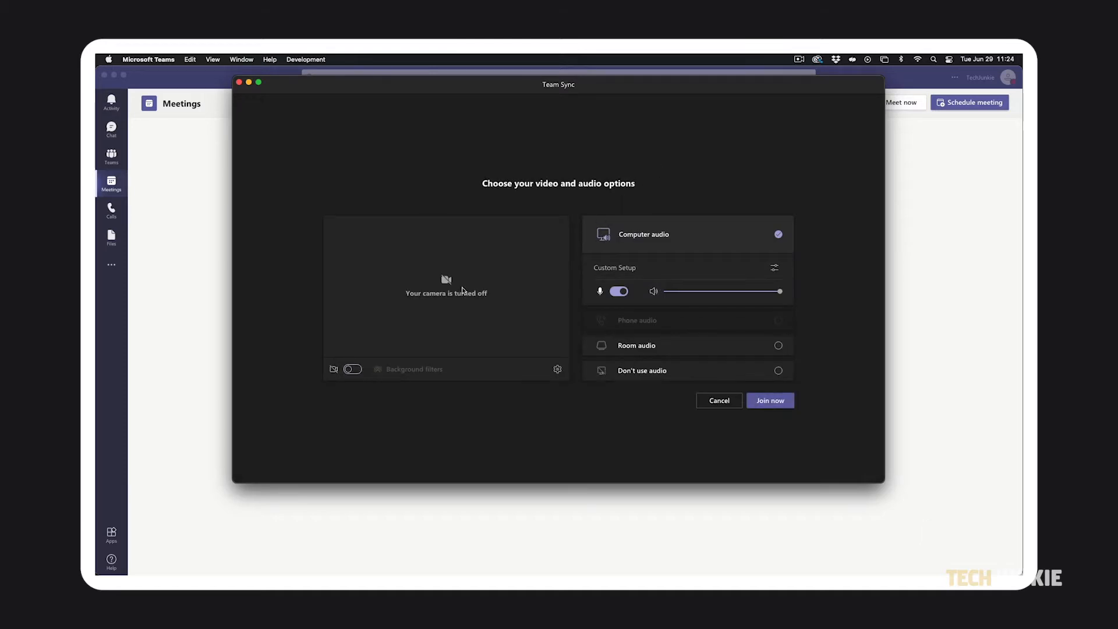
click(351, 369)
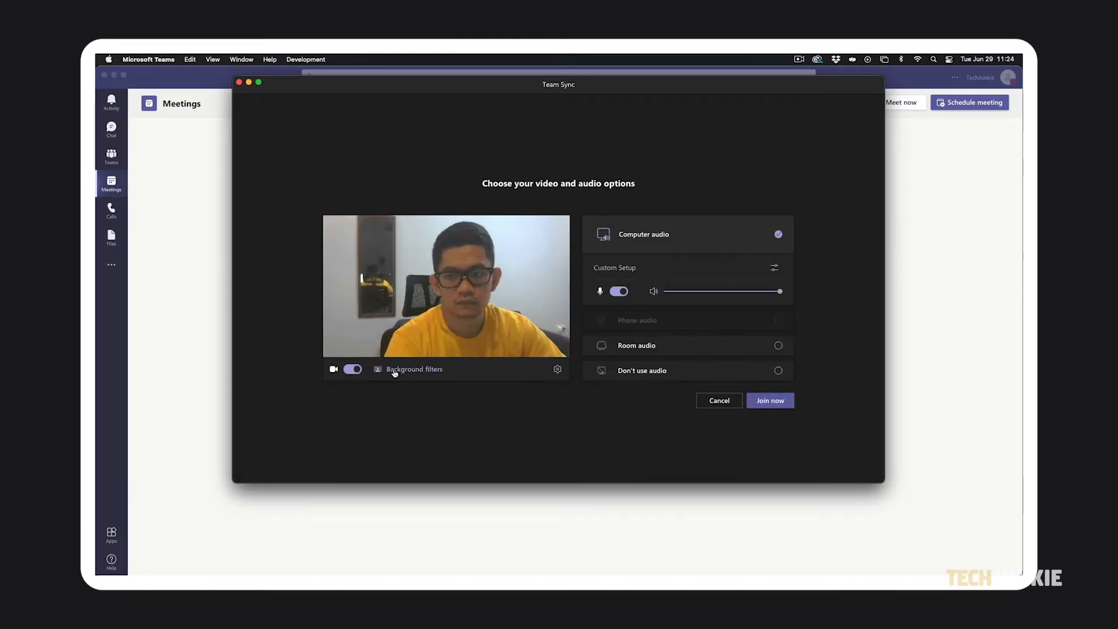
click(414, 369)
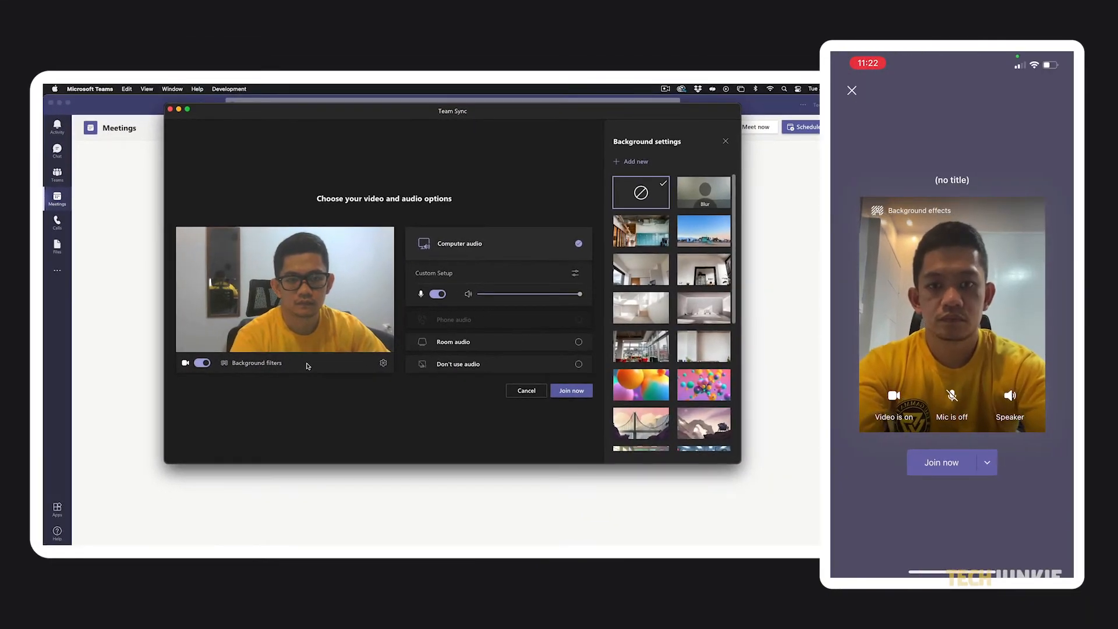
Try an office background on the phone and preview a virtual room background on the desktop
click(916, 211)
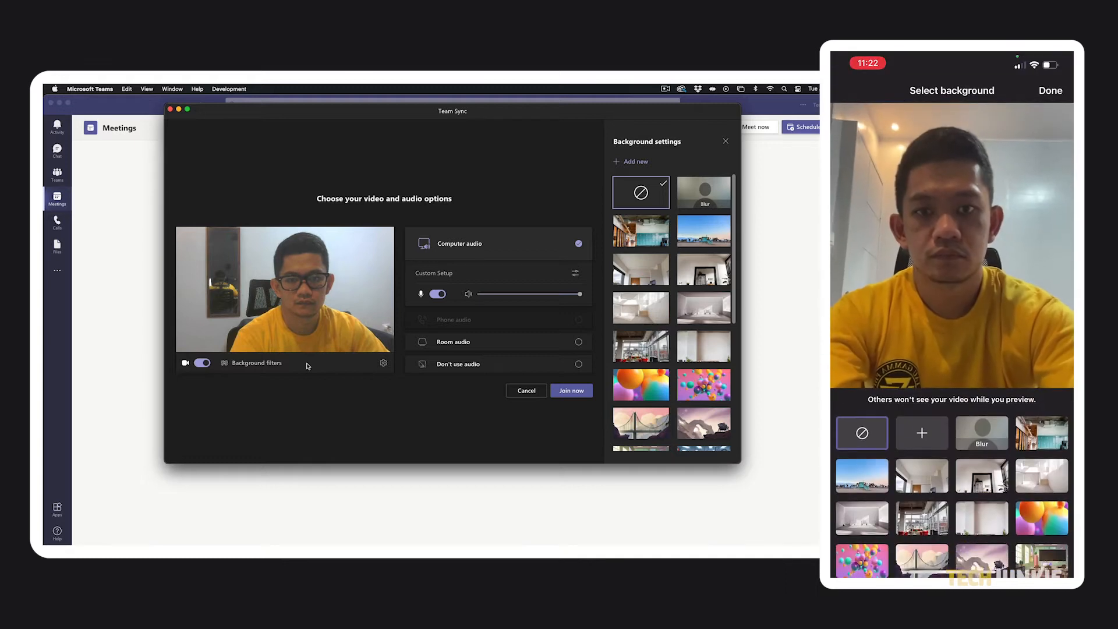
click(639, 229)
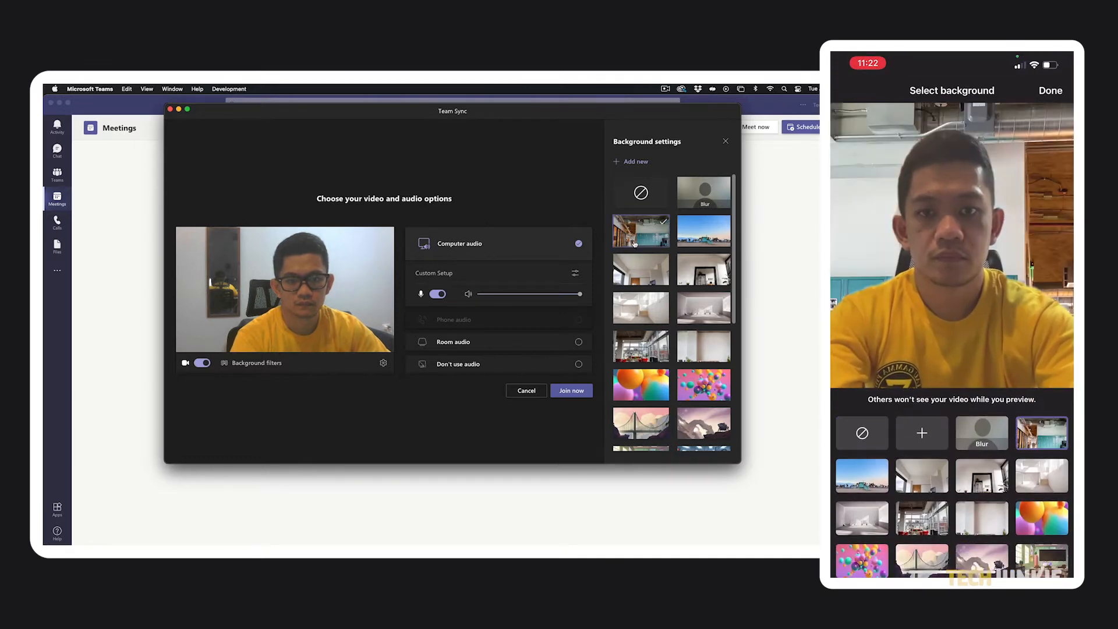
click(703, 229)
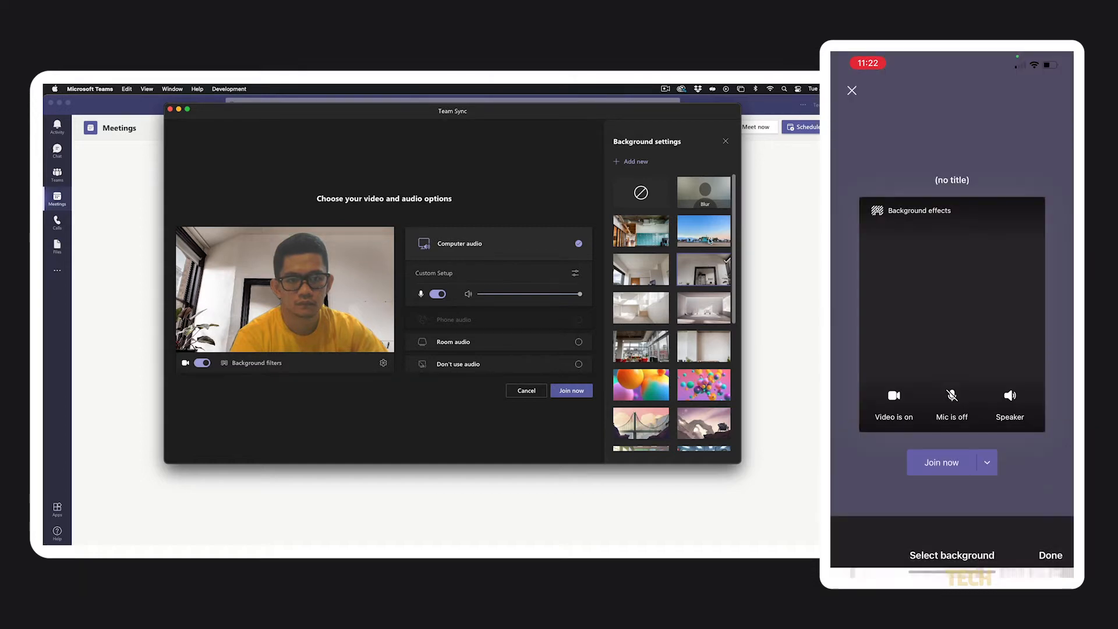
Dismiss the background choices and join Team Sync with video from the phone and the desktop
click(726, 141)
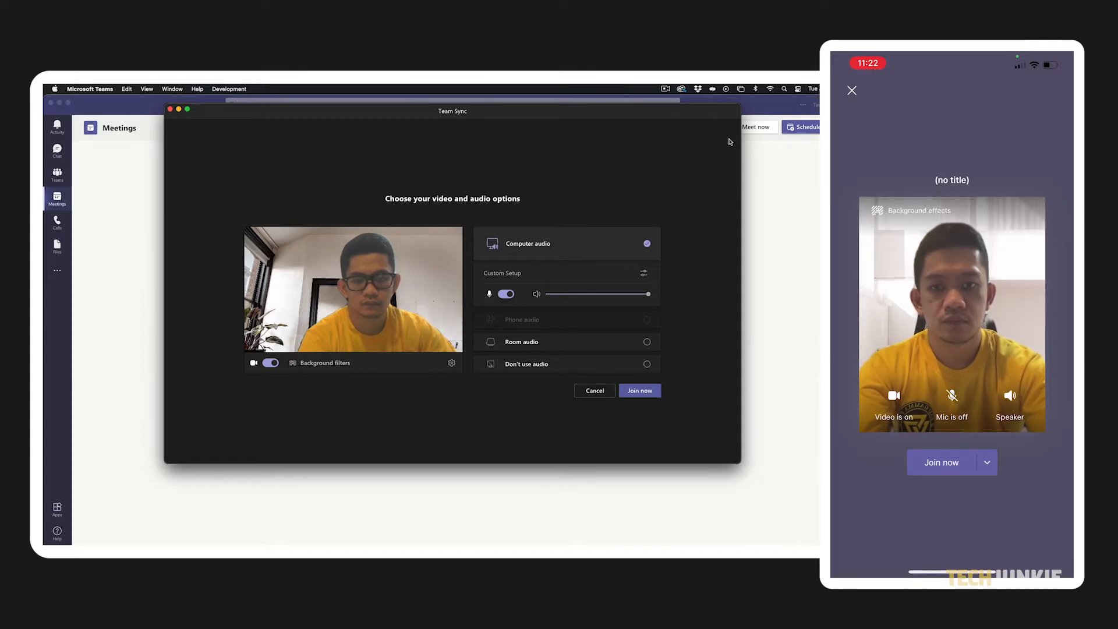
mouse_move(672, 329)
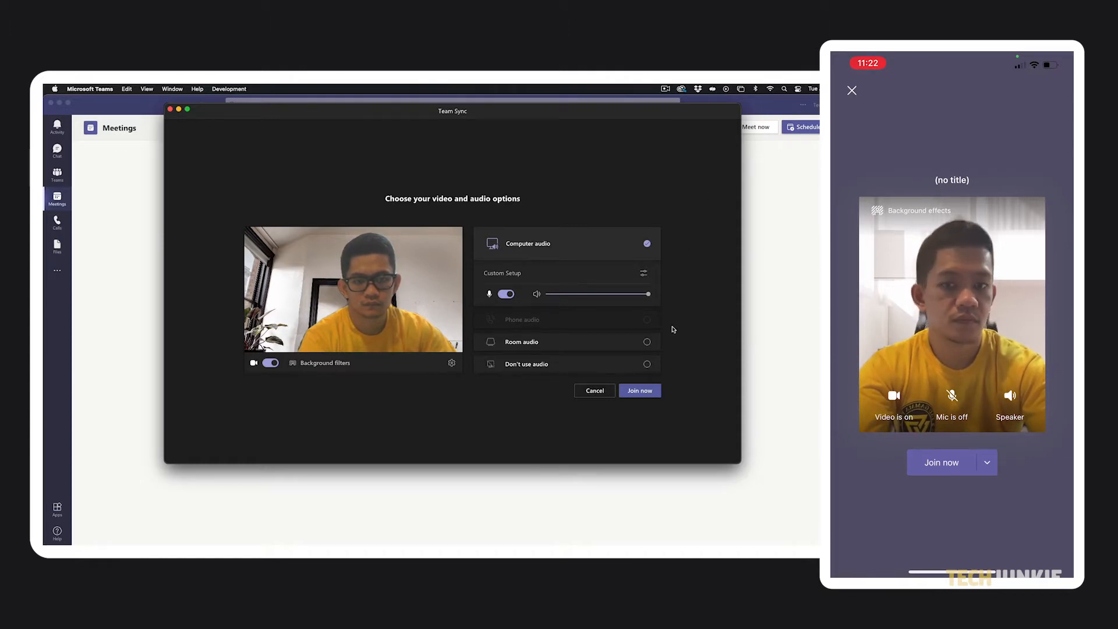
click(639, 390)
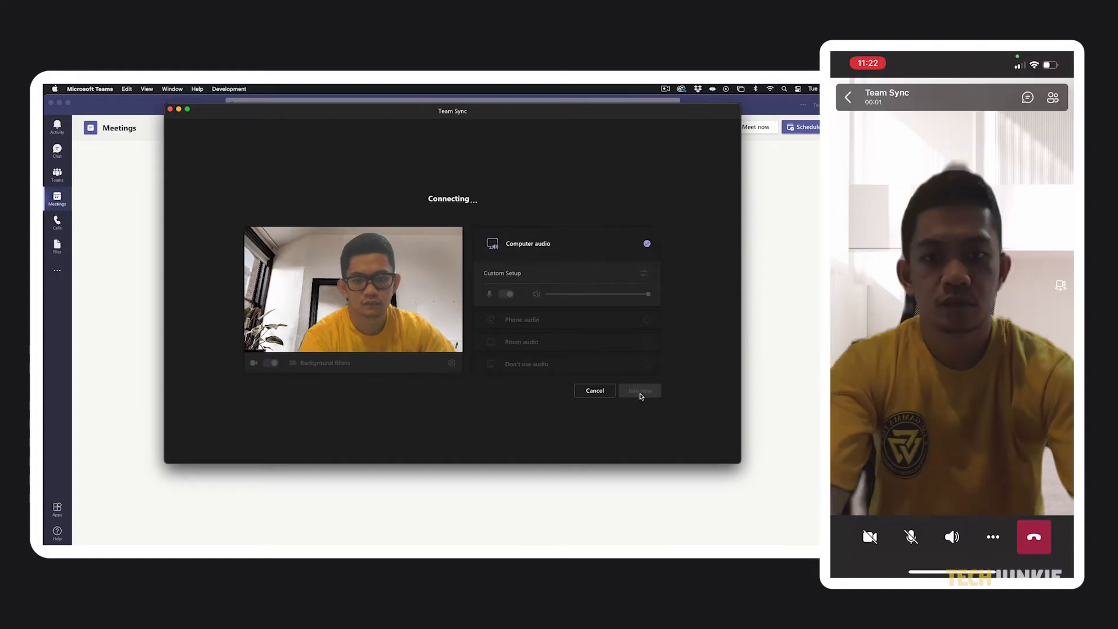
click(637, 391)
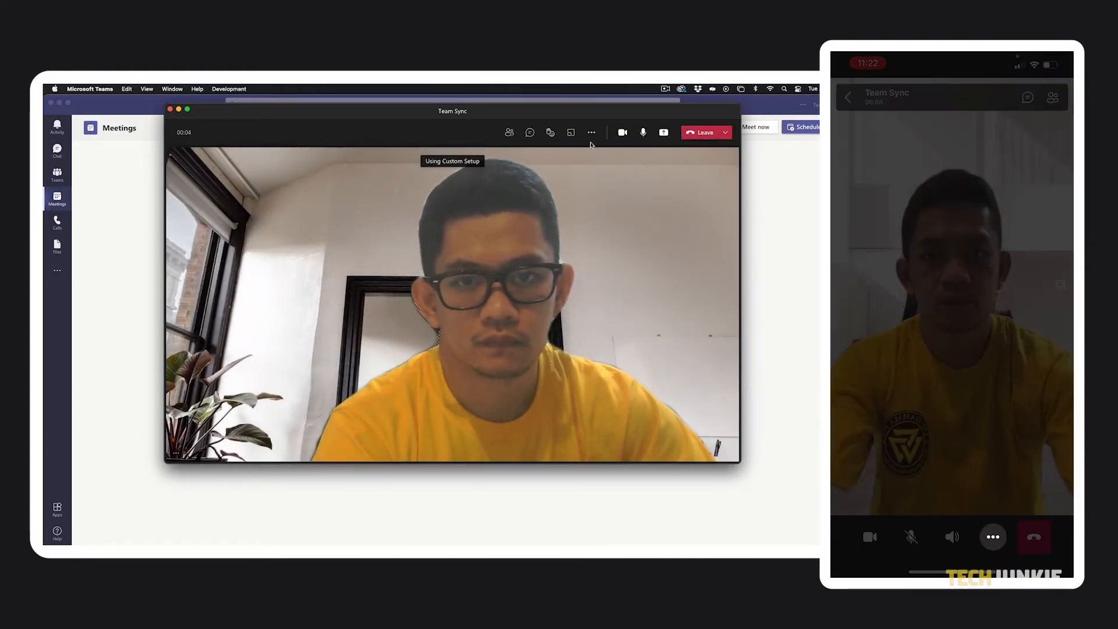
Choose the None background in the live meeting and apply it so the real room shows
click(591, 131)
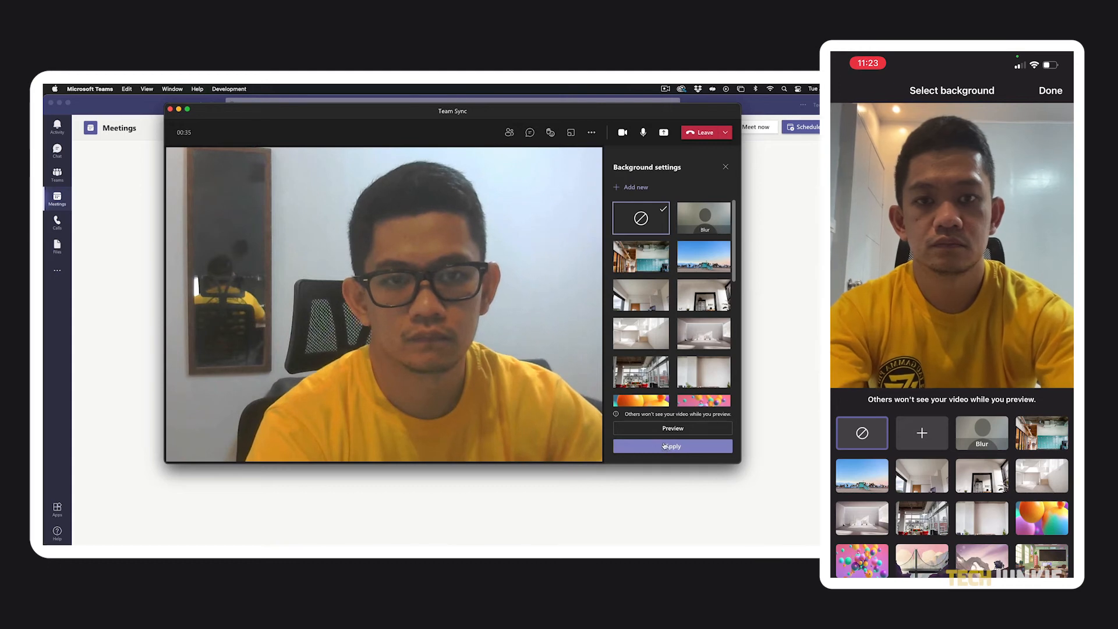
click(671, 446)
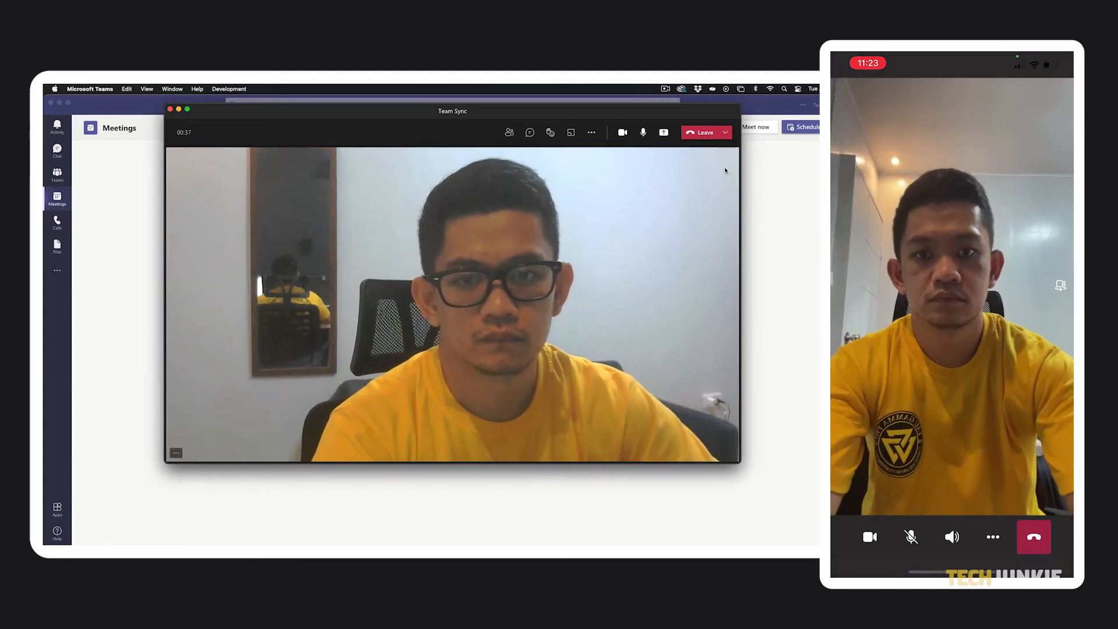